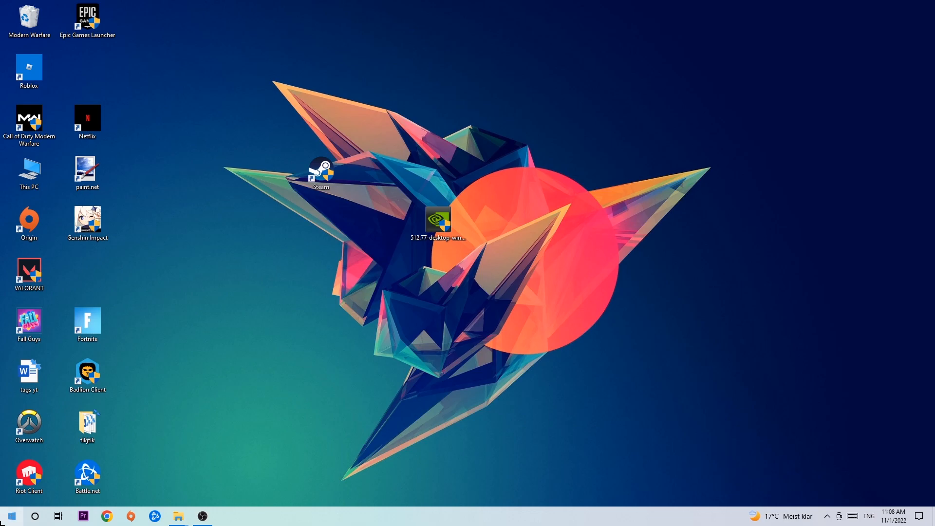
Step: Search the Start menu for 'wind' to find Windows Defender Firewall
left_click(10, 516)
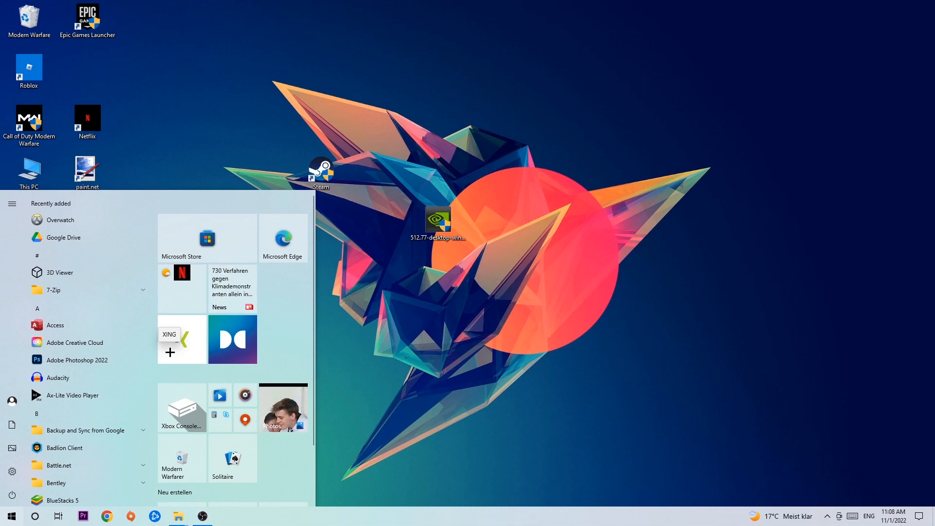
type("wind")
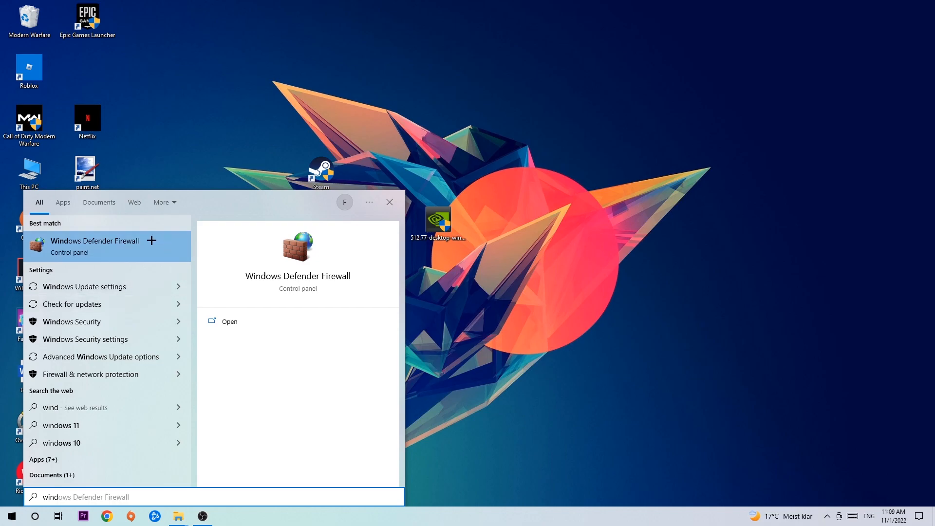
mouse_move(146, 258)
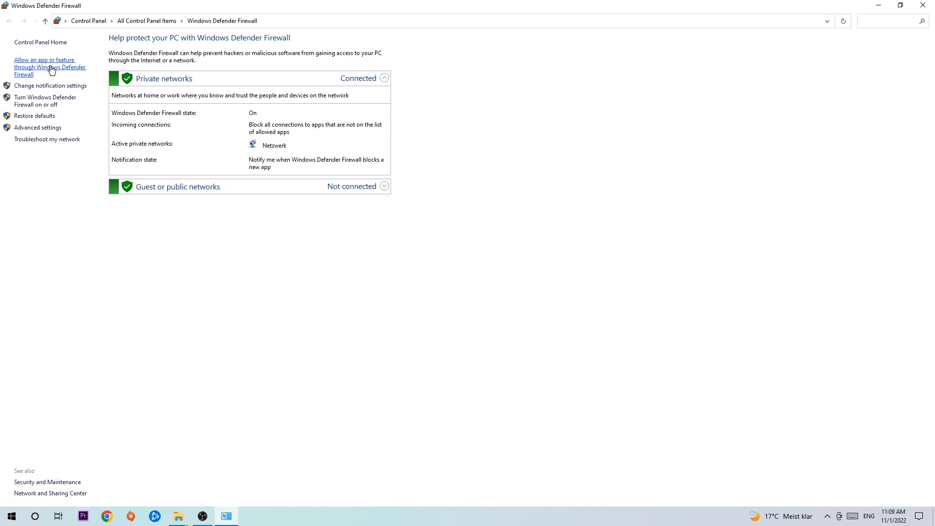
Step: Open 'Allow an app or feature through Windows Defender Firewall' and unlock it via Change settings
left_click(50, 67)
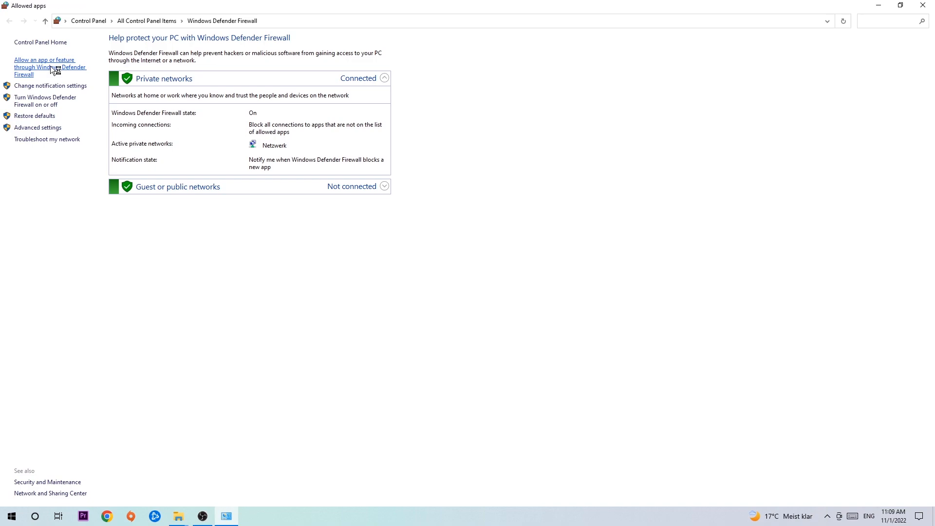
left_click(50, 67)
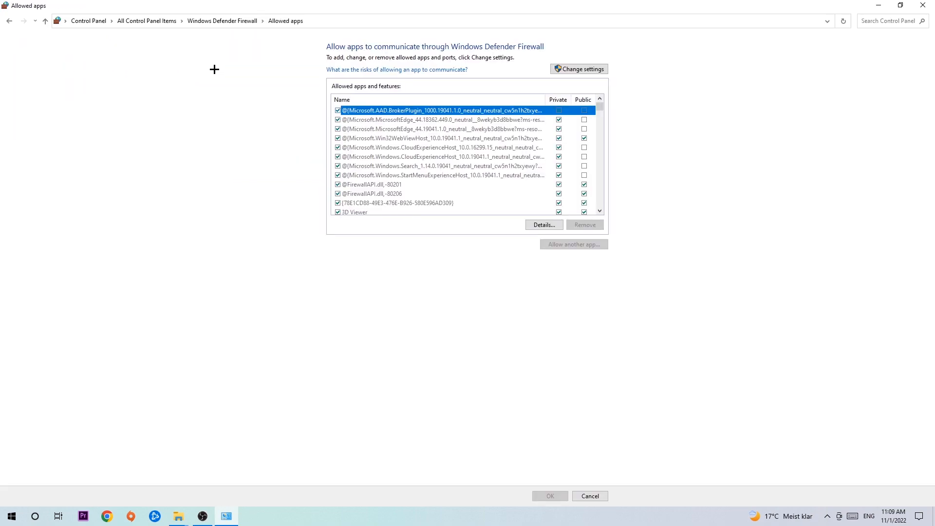
left_click(578, 69)
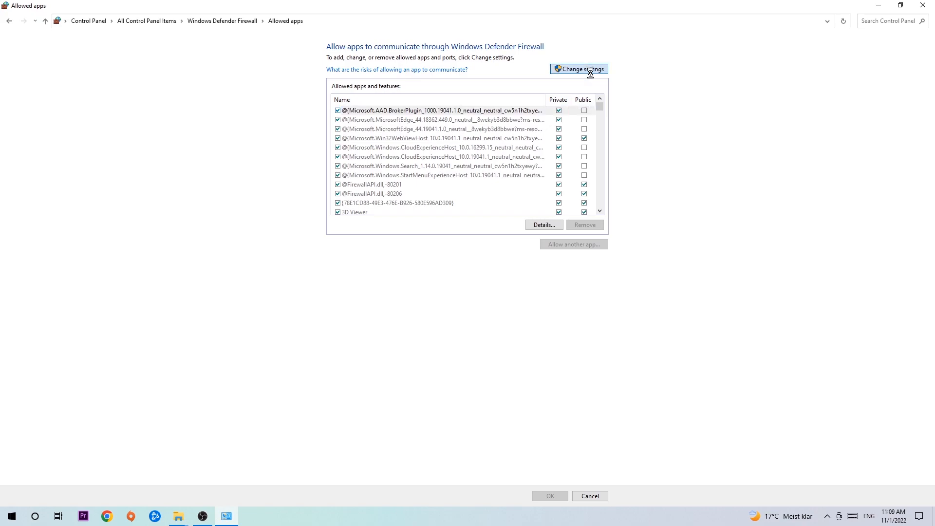
left_click(578, 69)
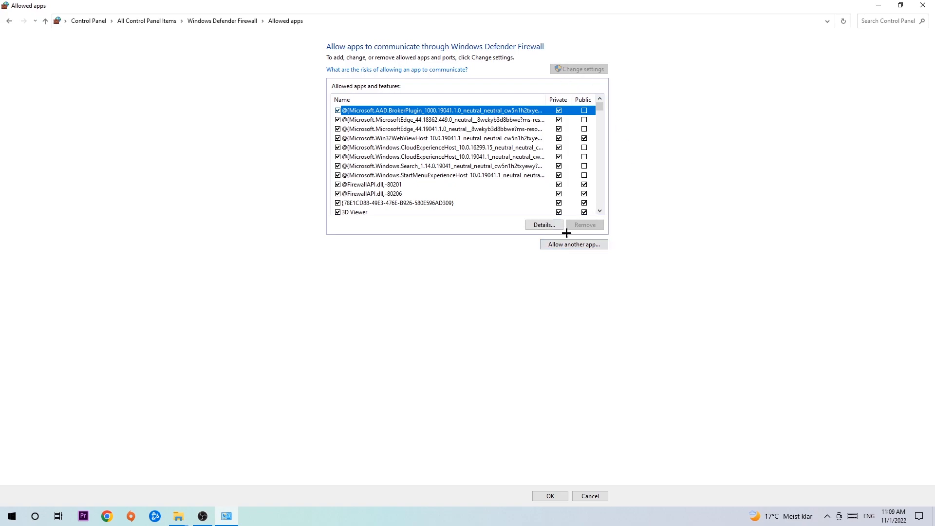
left_click(573, 243)
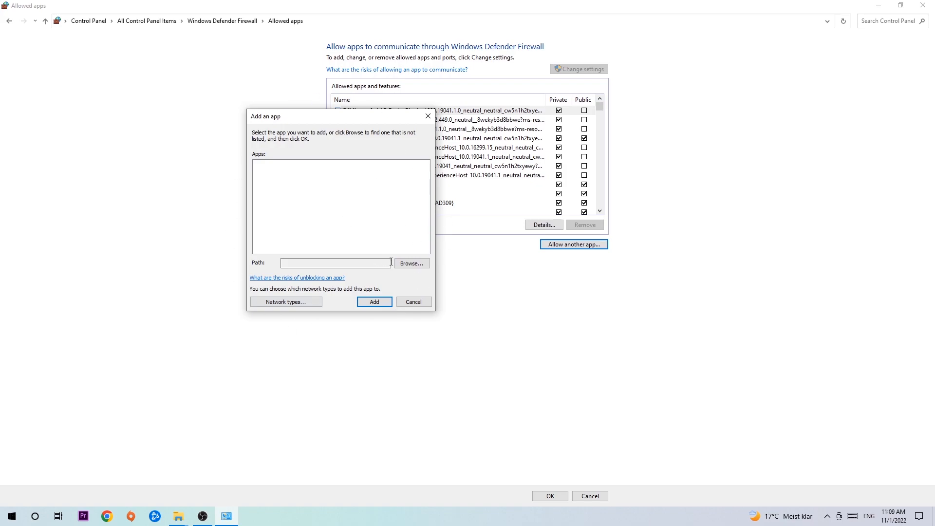
left_click(411, 263)
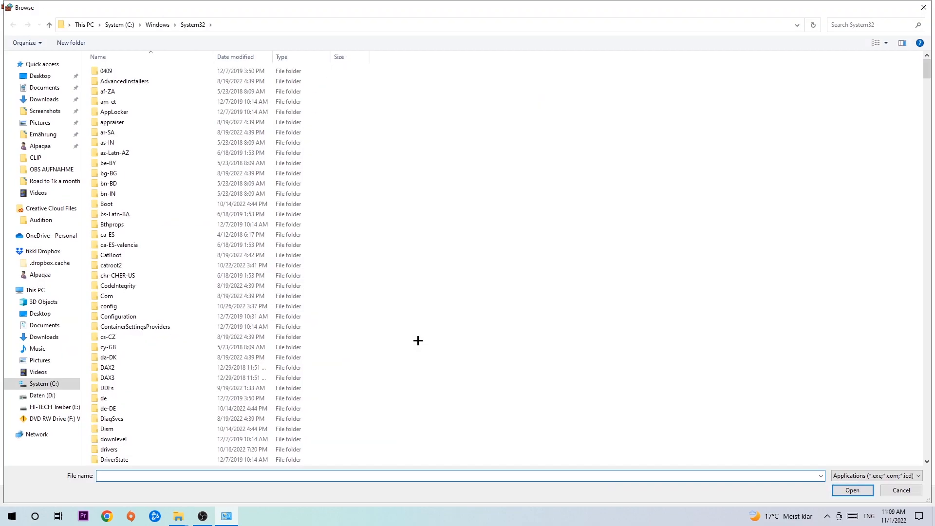
mouse_move(411, 334)
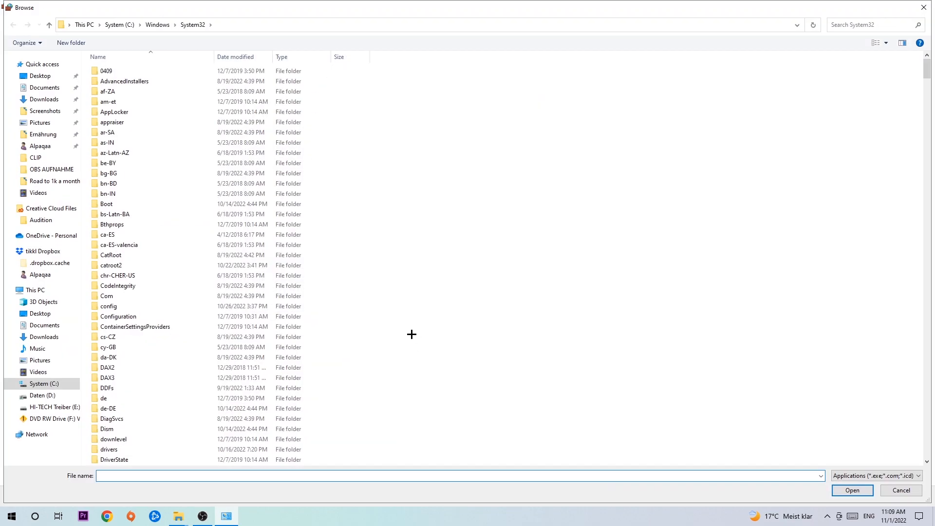
mouse_move(401, 326)
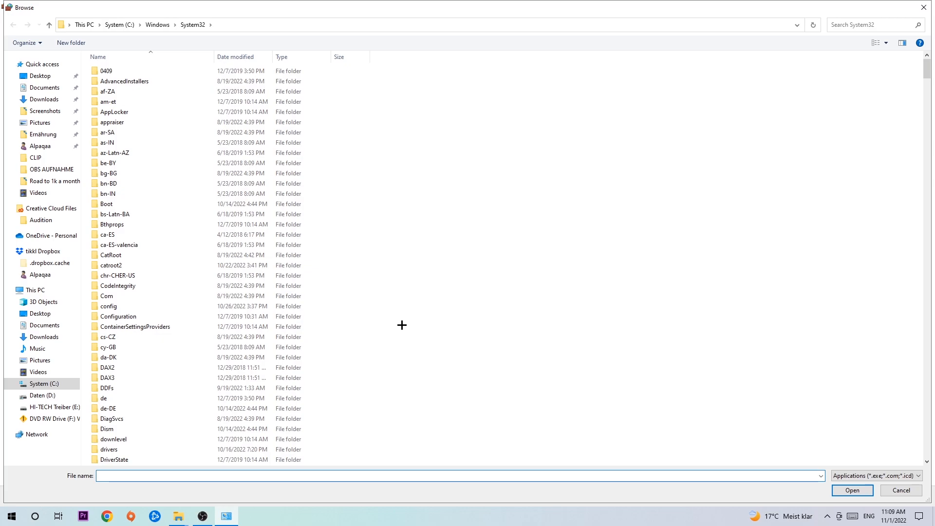
mouse_move(401, 318)
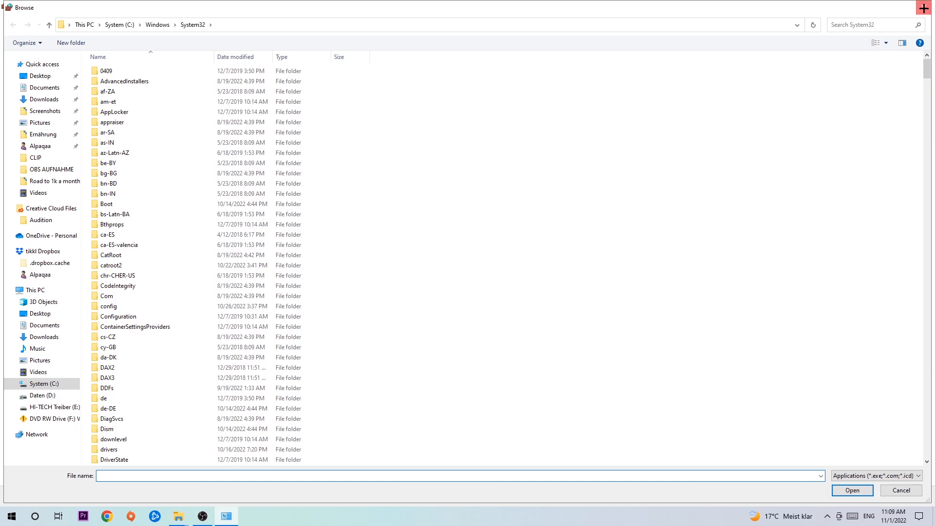
left_click(900, 489)
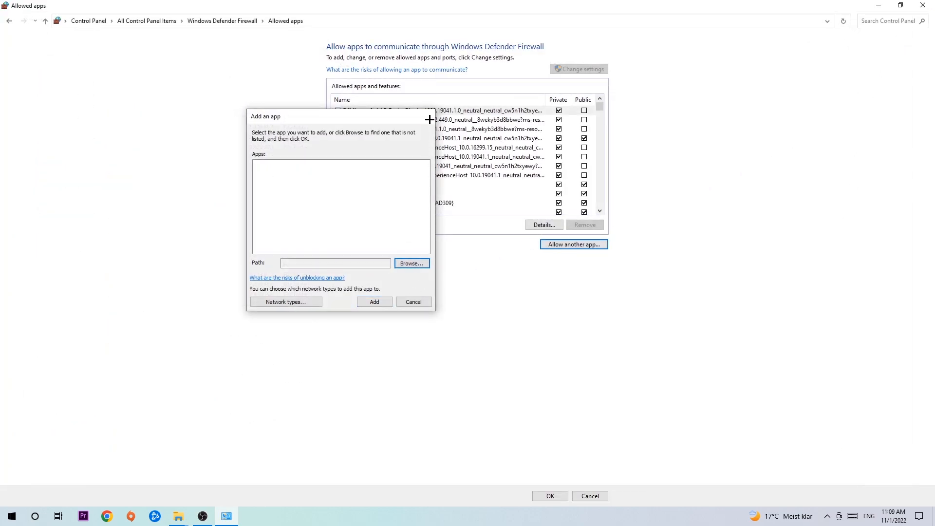
left_click(414, 301)
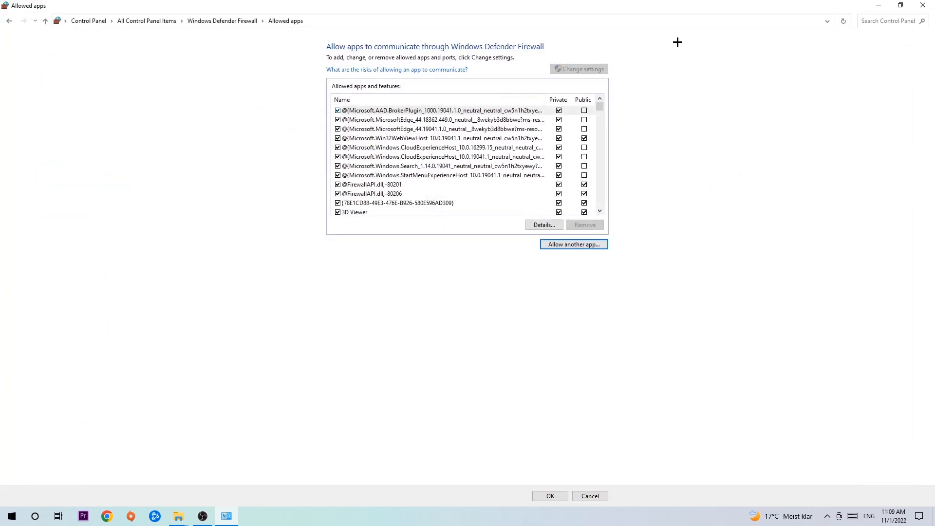
Step: Close the Allowed apps window without making firewall changes
left_click(590, 496)
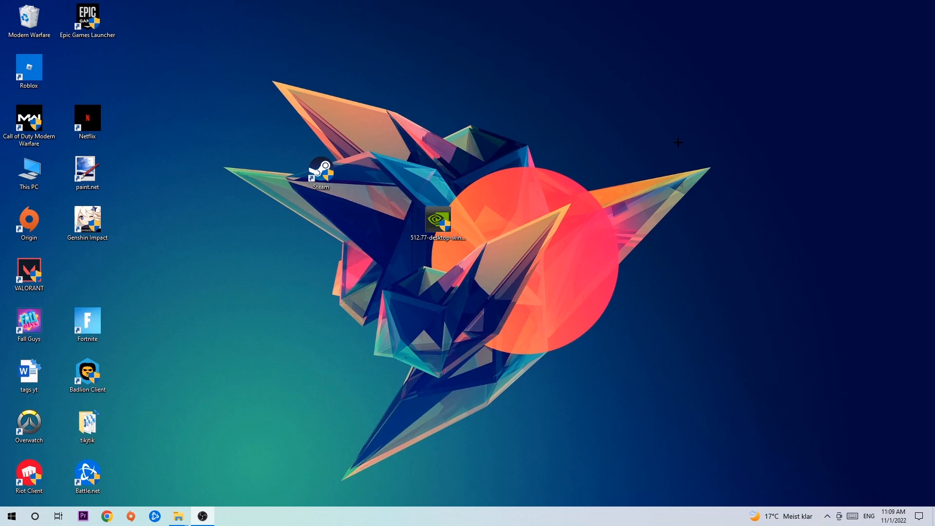
mouse_move(640, 136)
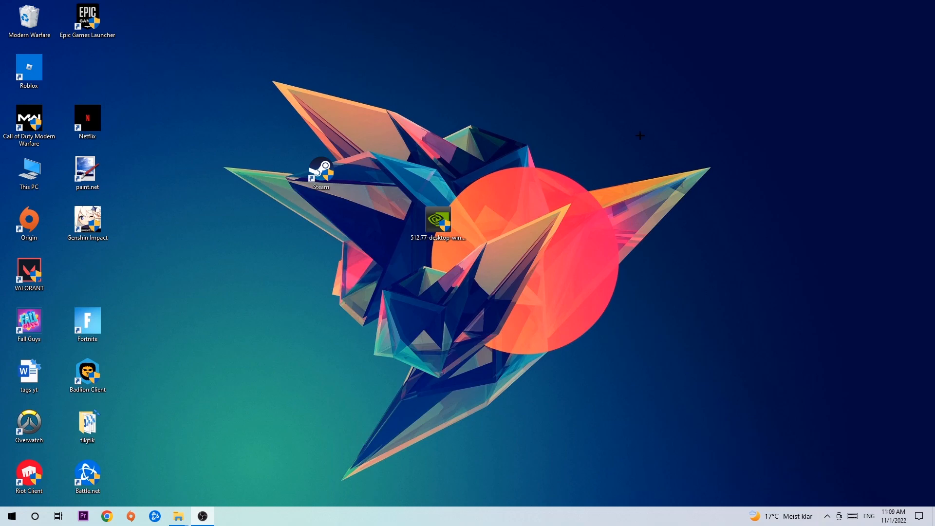